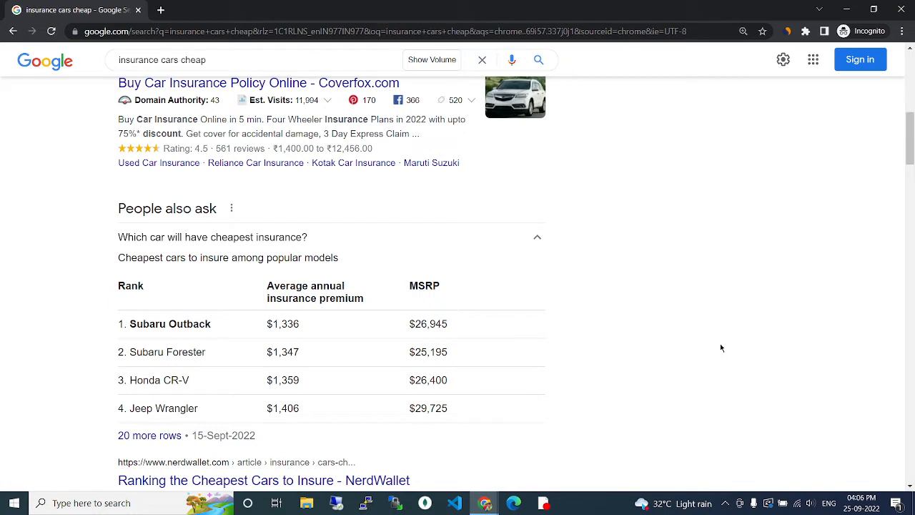
{"action": "mouse_move", "coordinate": [158, 366]}
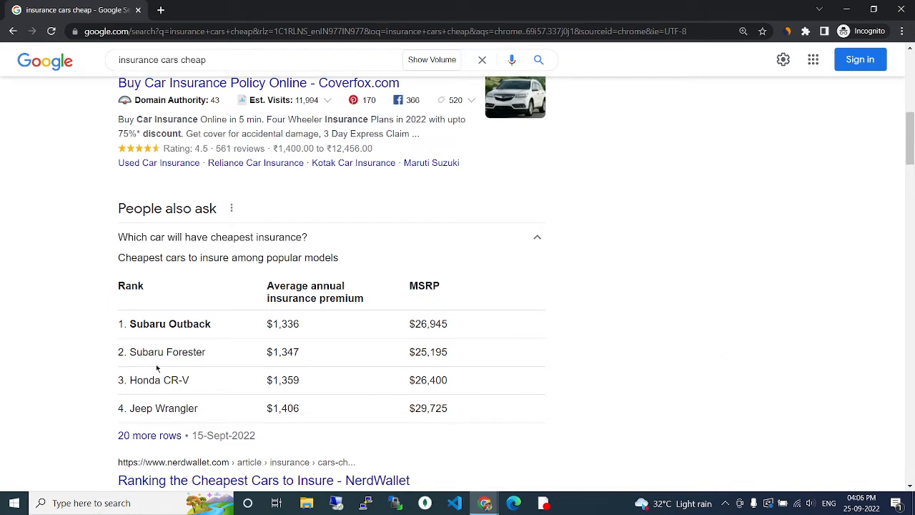
{"action": "mouse_move", "coordinate": [180, 349]}
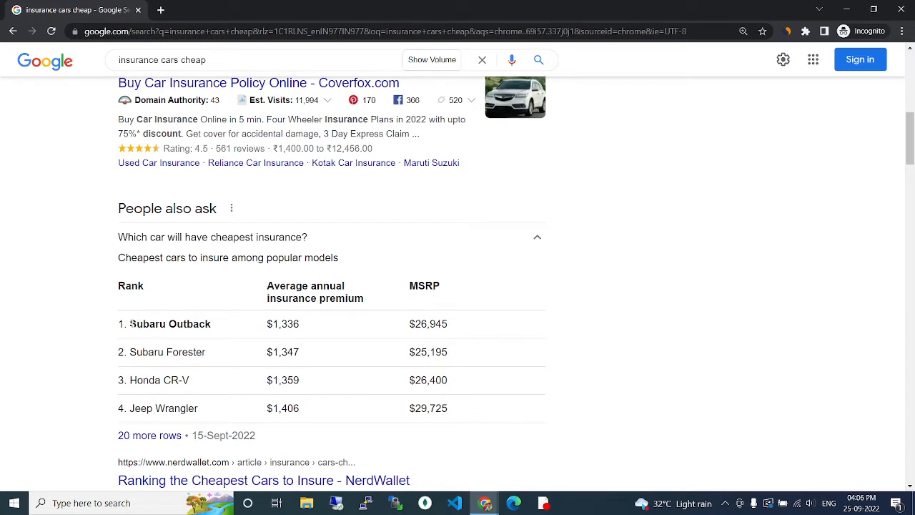
{"action": "double_click", "coordinate": [168, 323]}
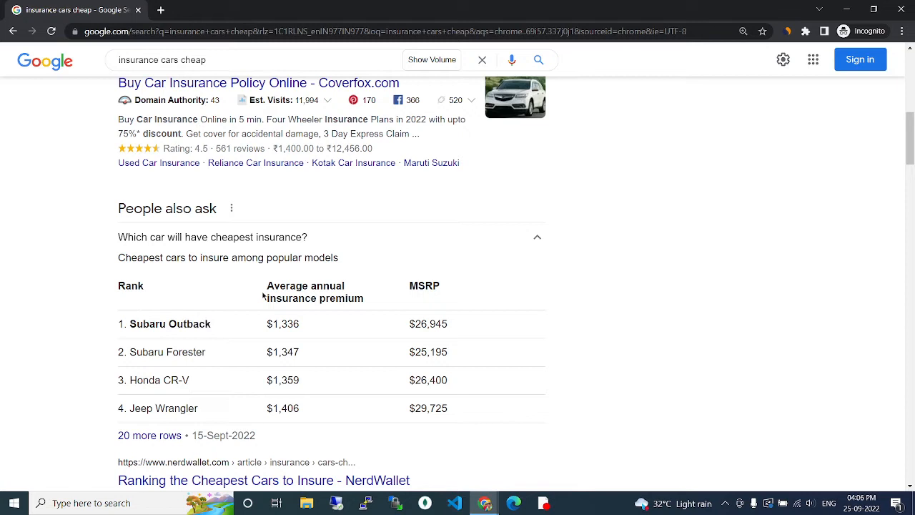
{"action": "double_click", "coordinate": [283, 286]}
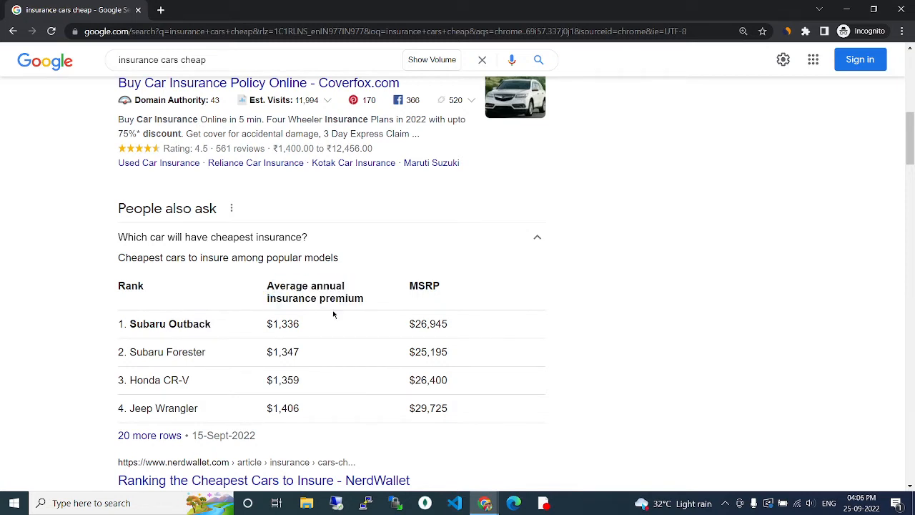
{"action": "double_click", "coordinate": [284, 323]}
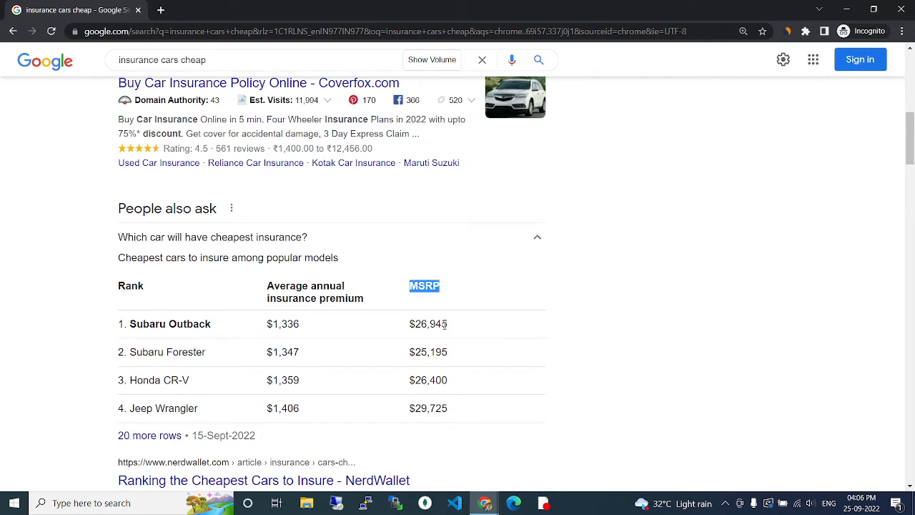
{"action": "mouse_move", "coordinate": [209, 357]}
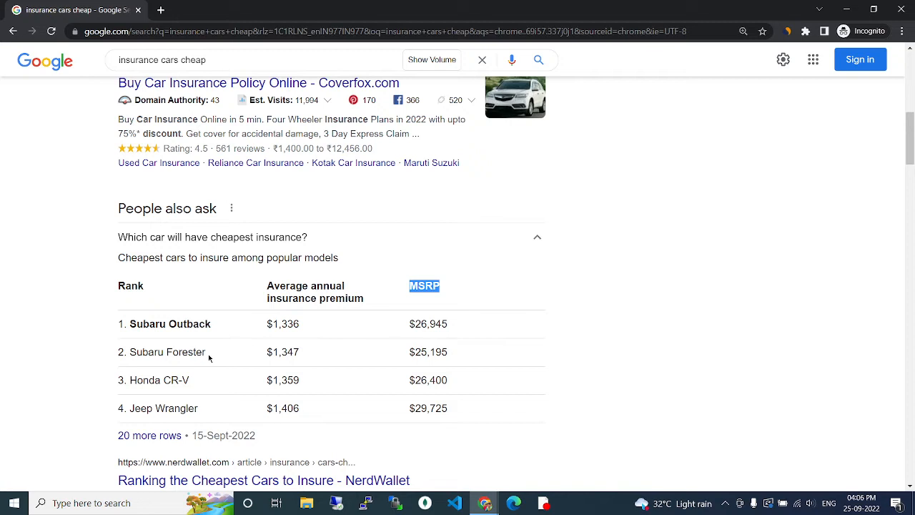
{"action": "double_click", "coordinate": [167, 352]}
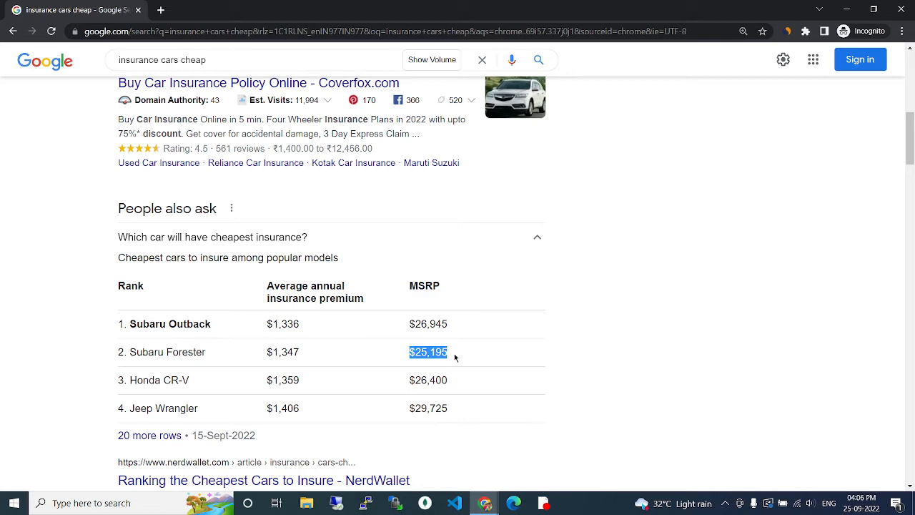
{"action": "mouse_move", "coordinate": [180, 366]}
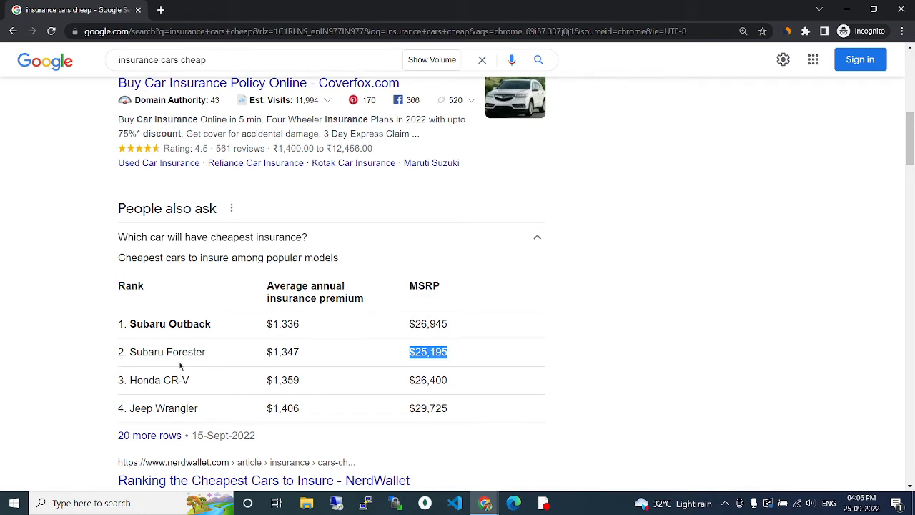
{"action": "double_click", "coordinate": [153, 380]}
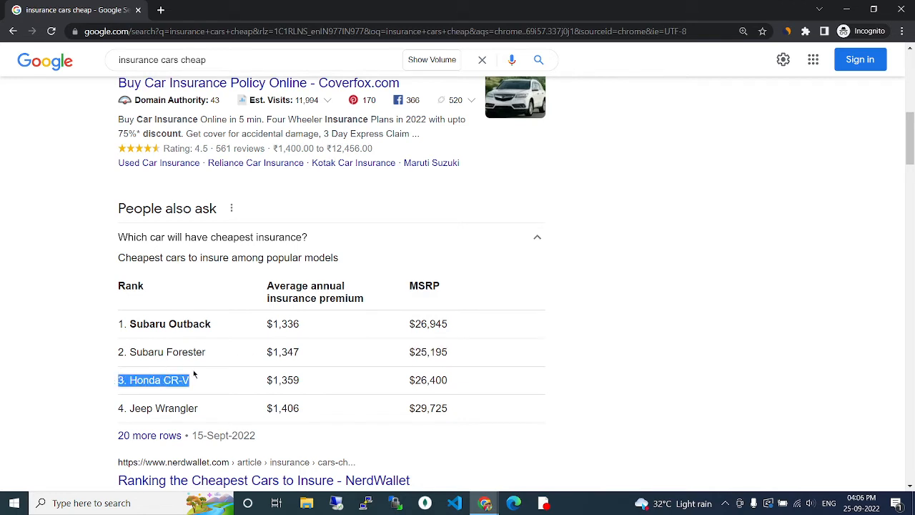
{"action": "mouse_move", "coordinate": [204, 378]}
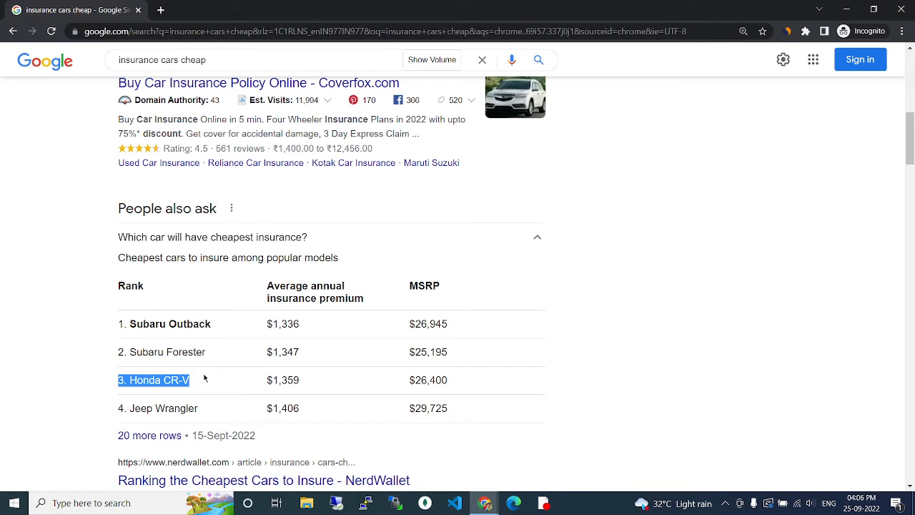
{"action": "mouse_move", "coordinate": [298, 378]}
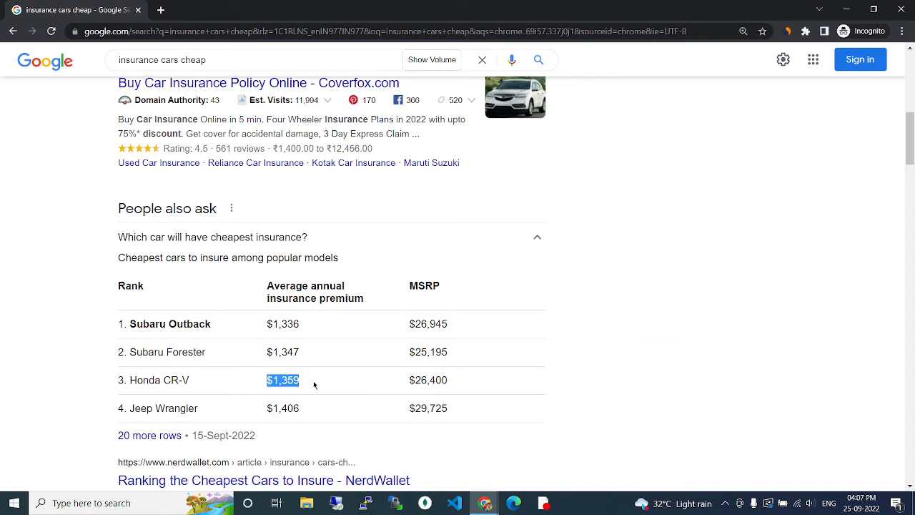
{"action": "mouse_move", "coordinate": [445, 345]}
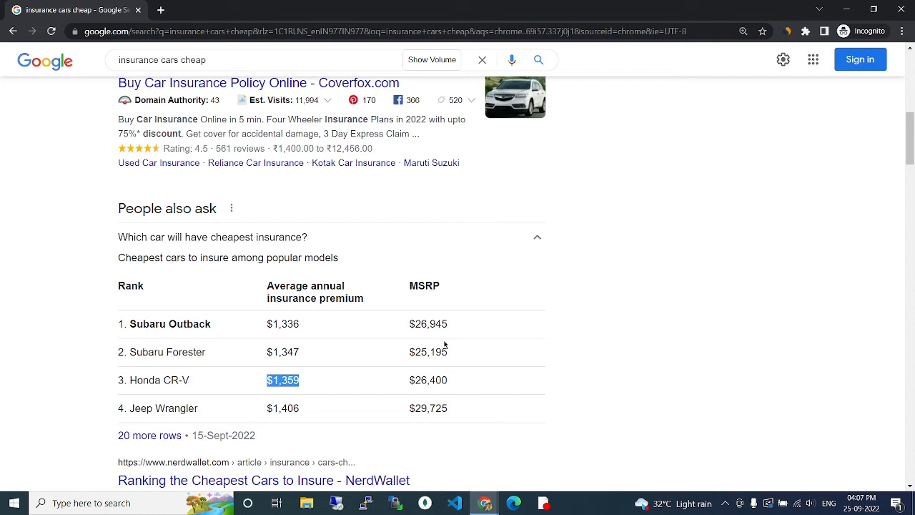
{"action": "double_click", "coordinate": [427, 380]}
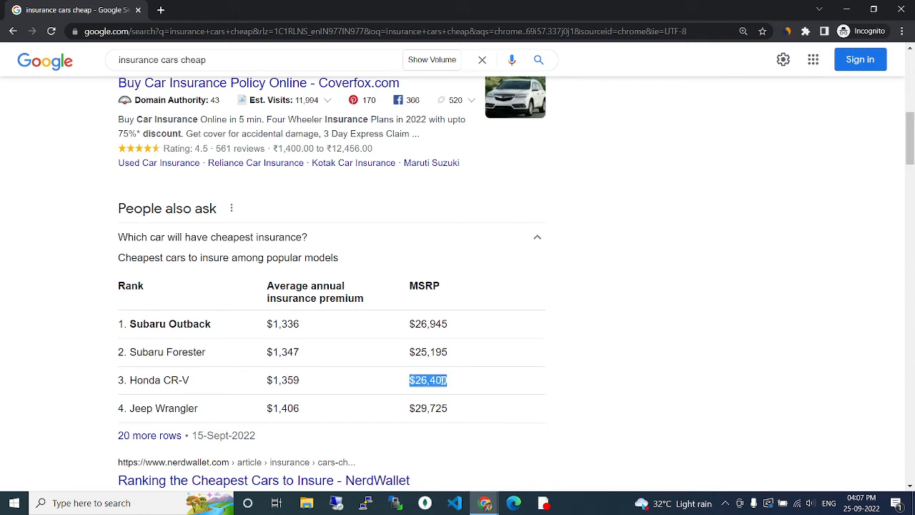
{"action": "left_click", "coordinate": [123, 284]}
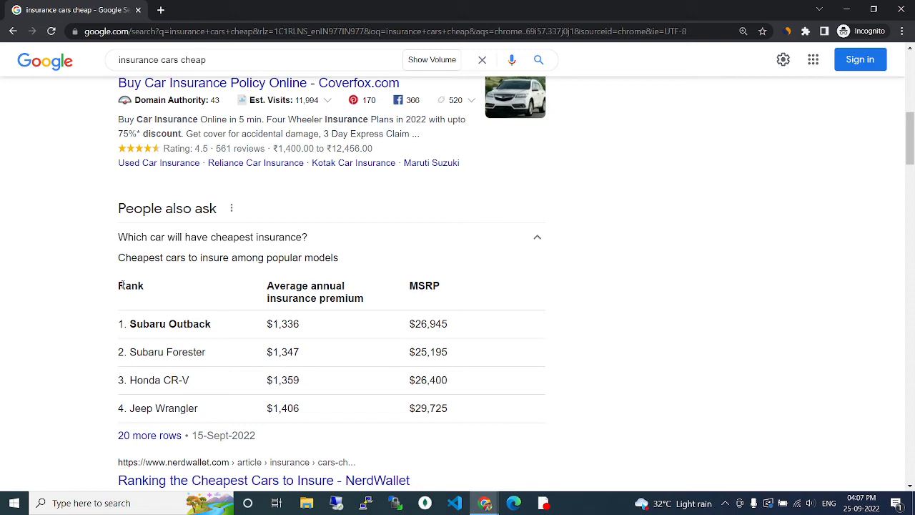
{"action": "left_click_drag", "start_coordinate": [120, 237], "coordinate": [444, 352]}
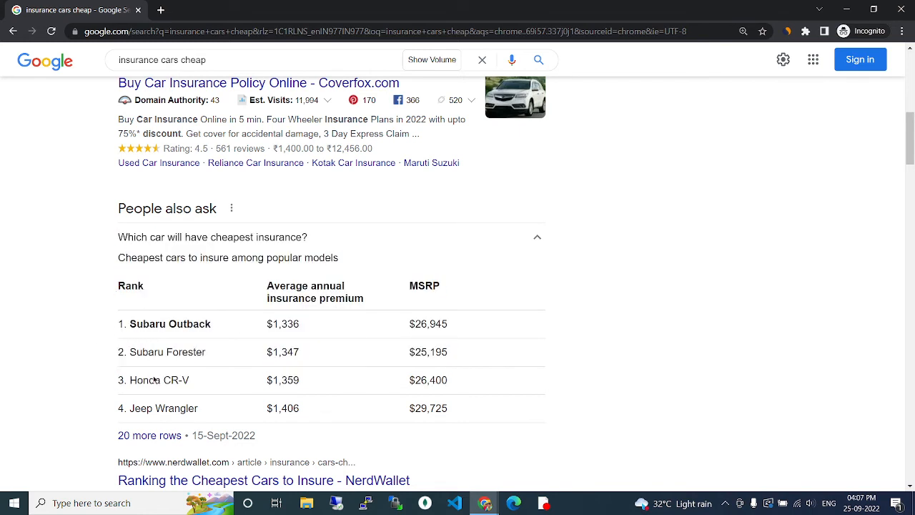
{"action": "mouse_move", "coordinate": [569, 296]}
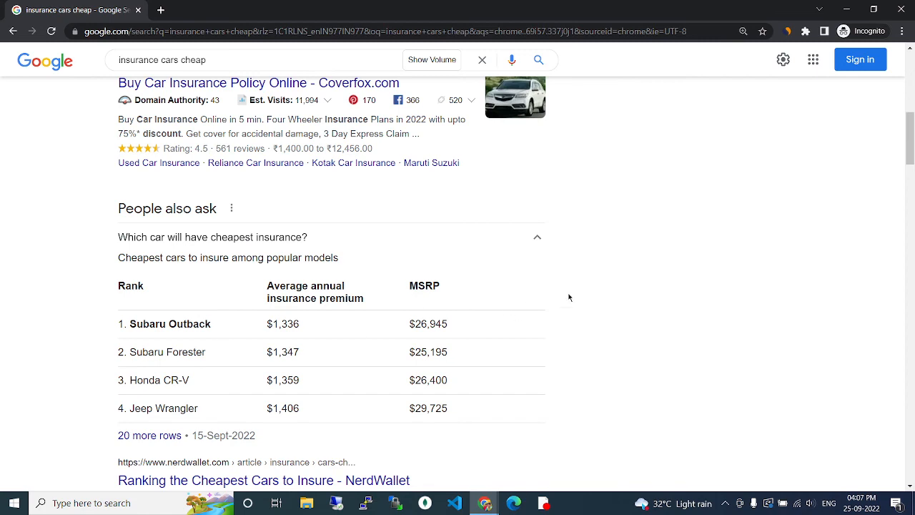